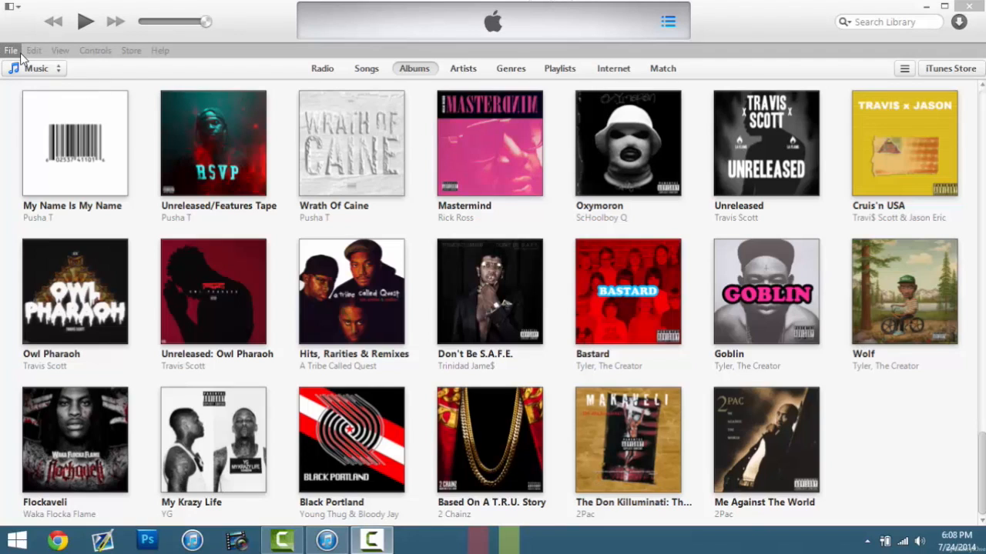
- Consolidate the iTunes library files via Organize Library with Consolidate files ticked
click(10, 50)
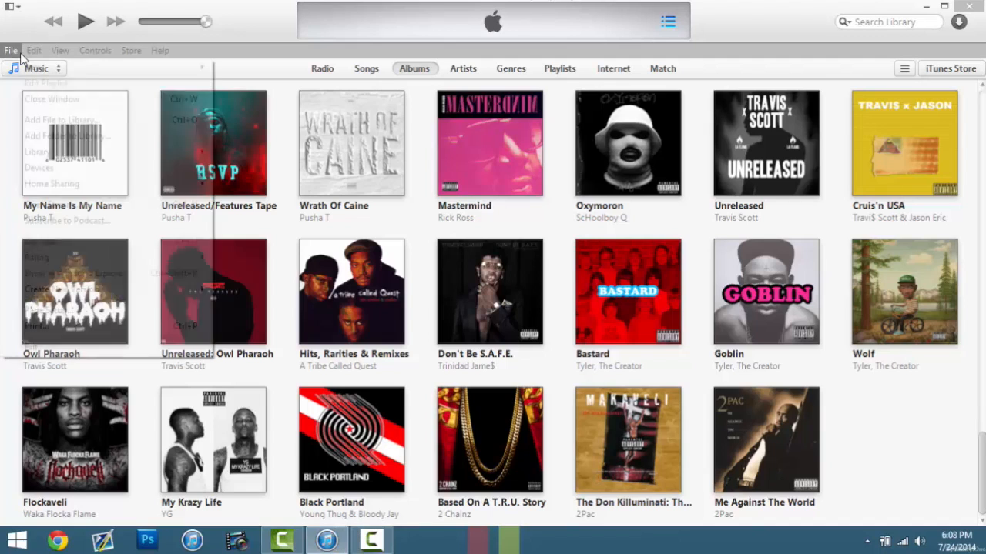
click(11, 50)
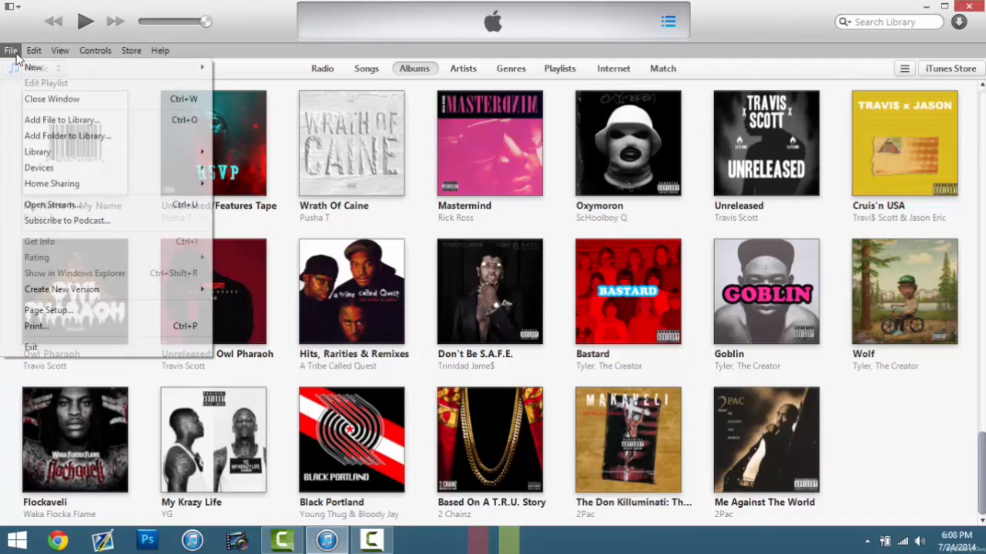
mouse_move(37, 151)
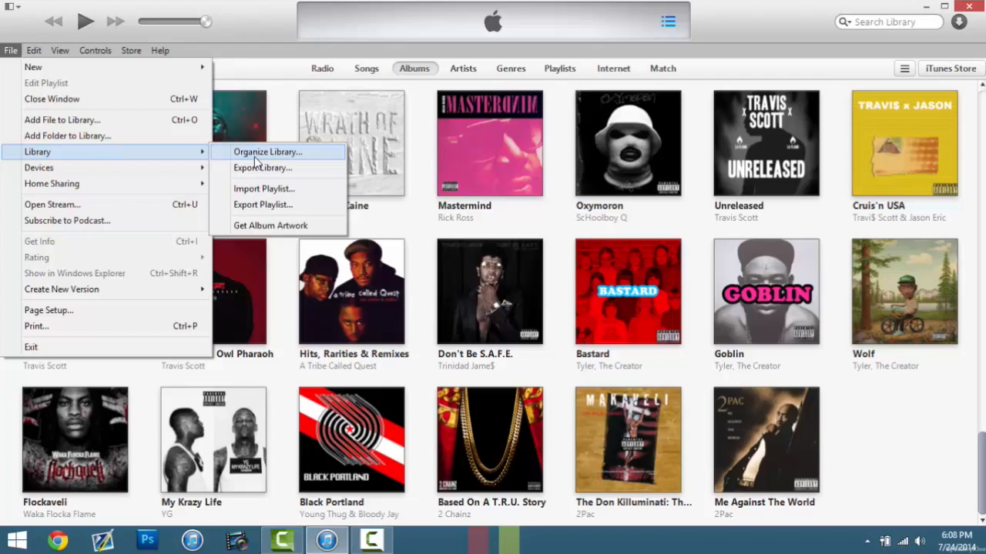
click(266, 152)
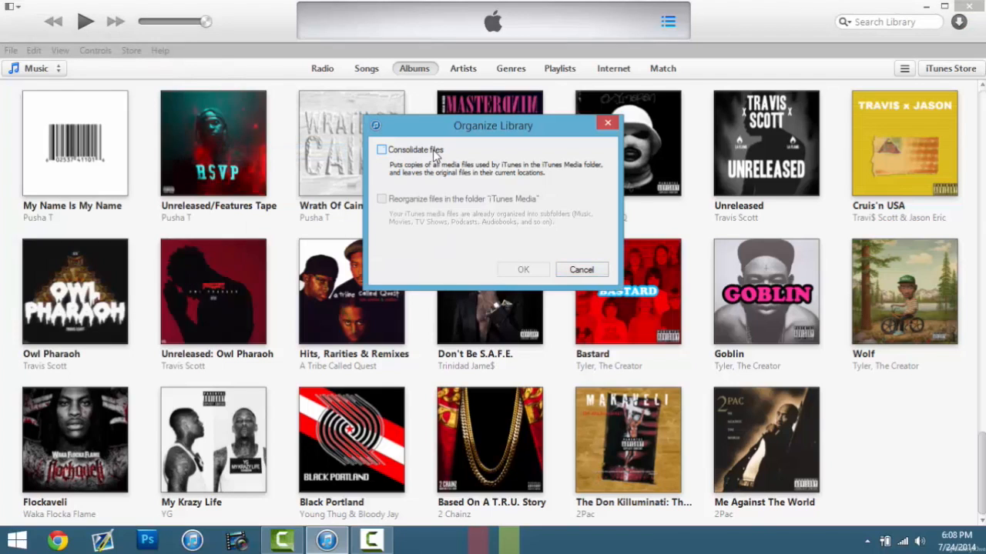
click(581, 269)
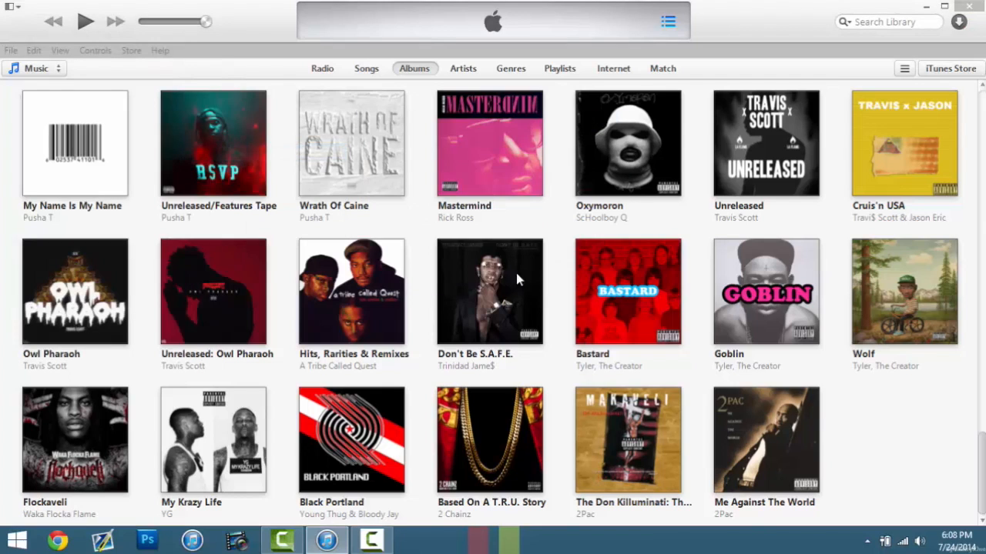
mouse_move(420, 248)
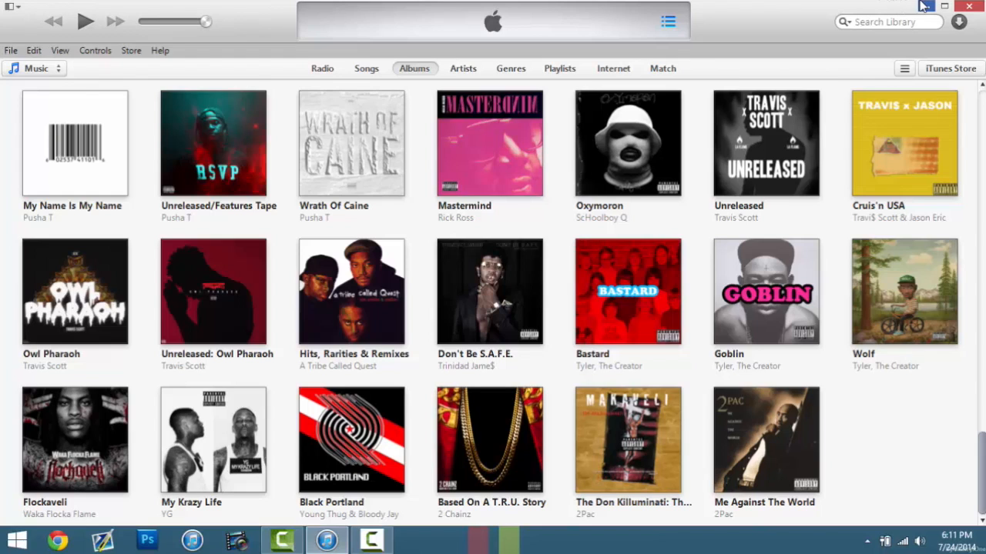
- Minimize iTunes, open the PC's Music folder, and copy the iTunes folder to Removable Disk (E:)
click(942, 6)
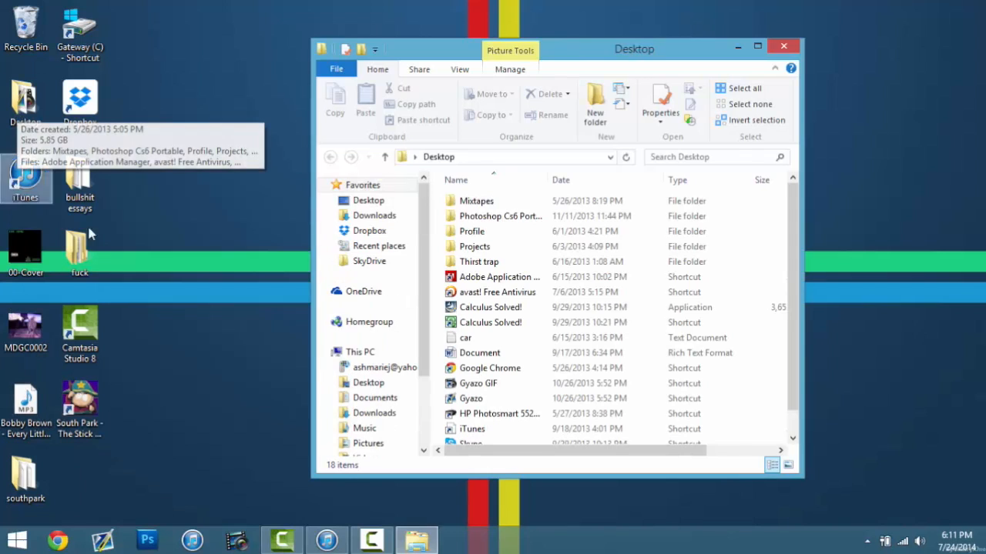
click(368, 383)
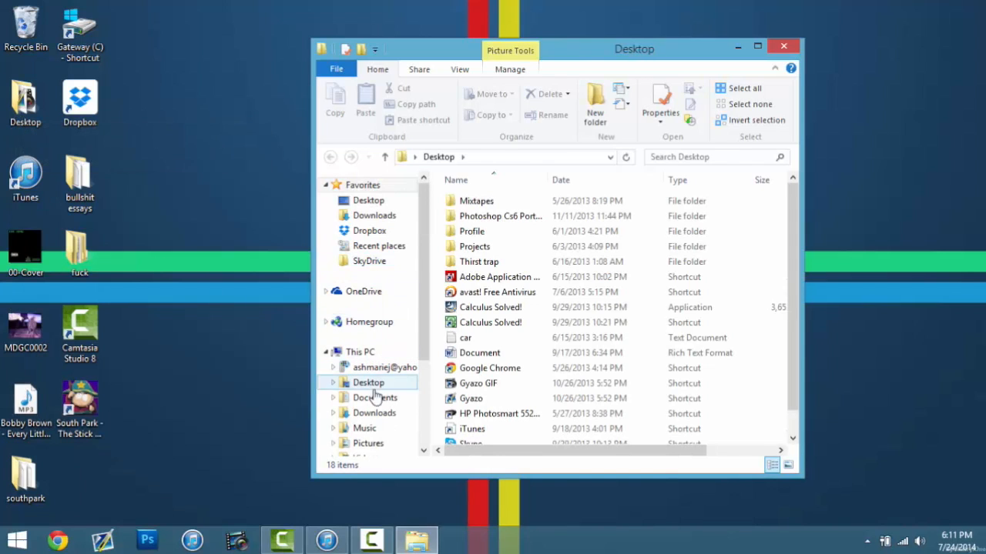
click(364, 428)
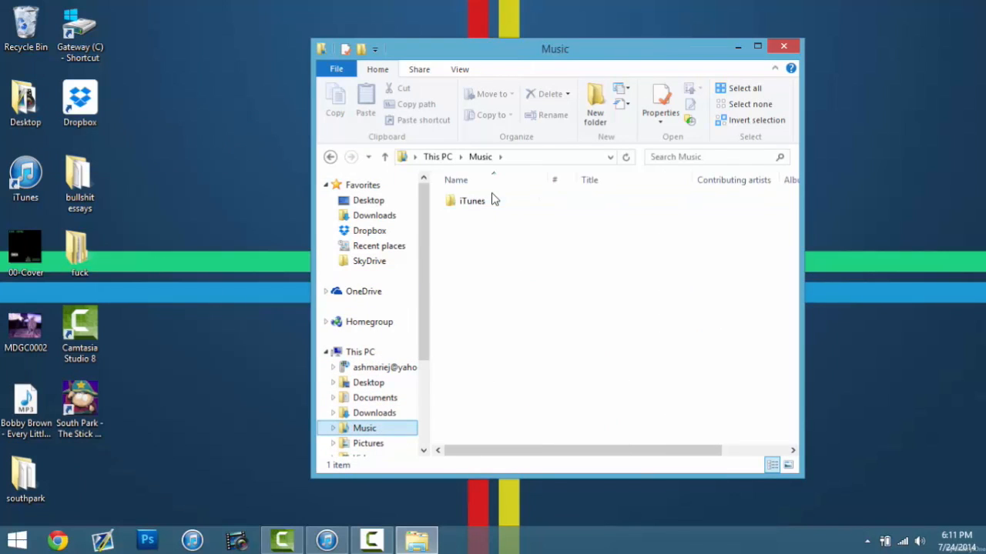
right_click(492, 199)
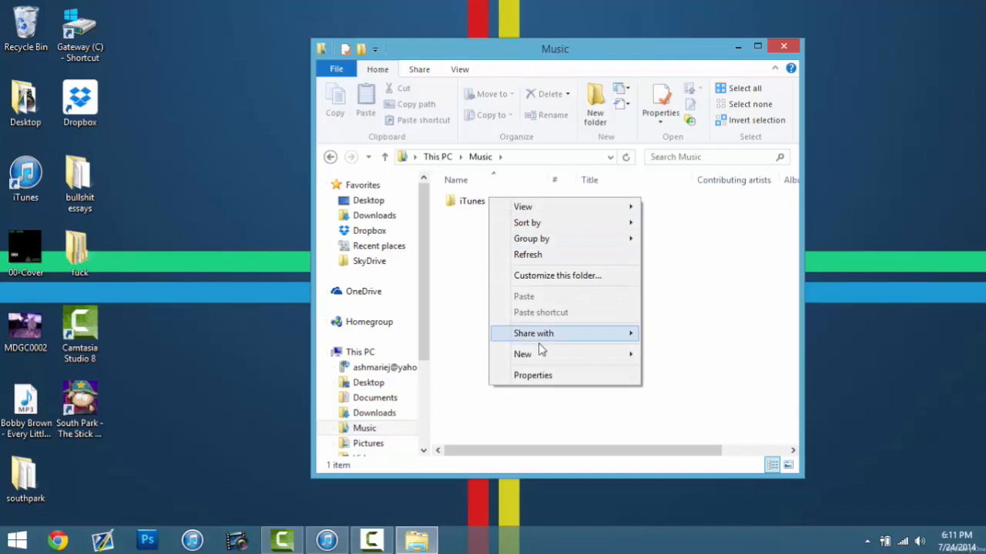
click(472, 200)
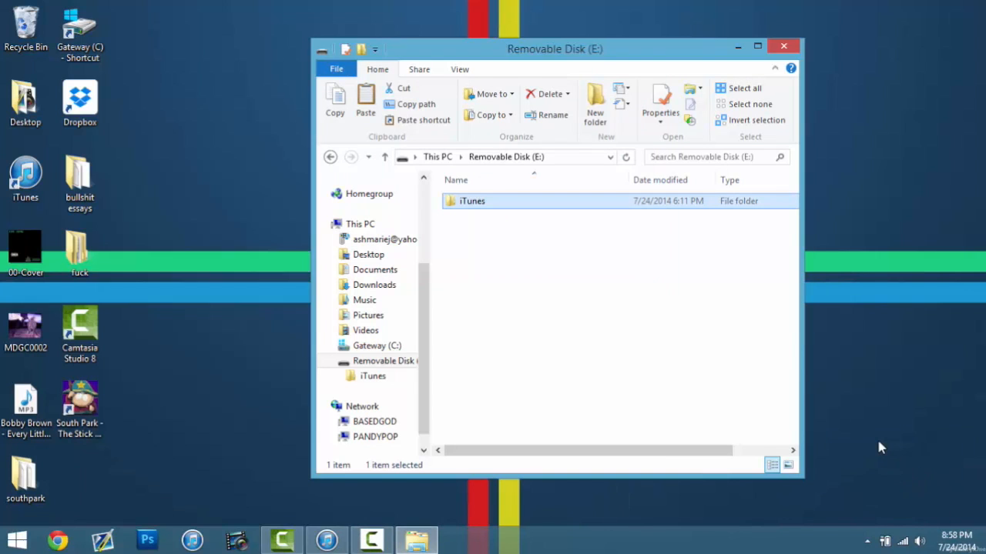
mouse_move(495, 512)
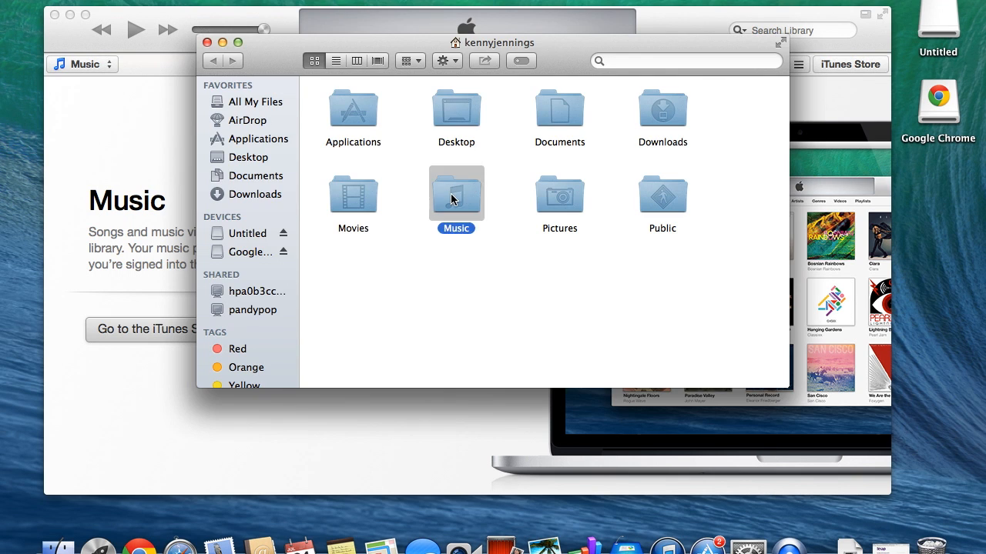
- Open Music and the Untitled drive, and move the drive's iTunes folder into Music
double_click(456, 194)
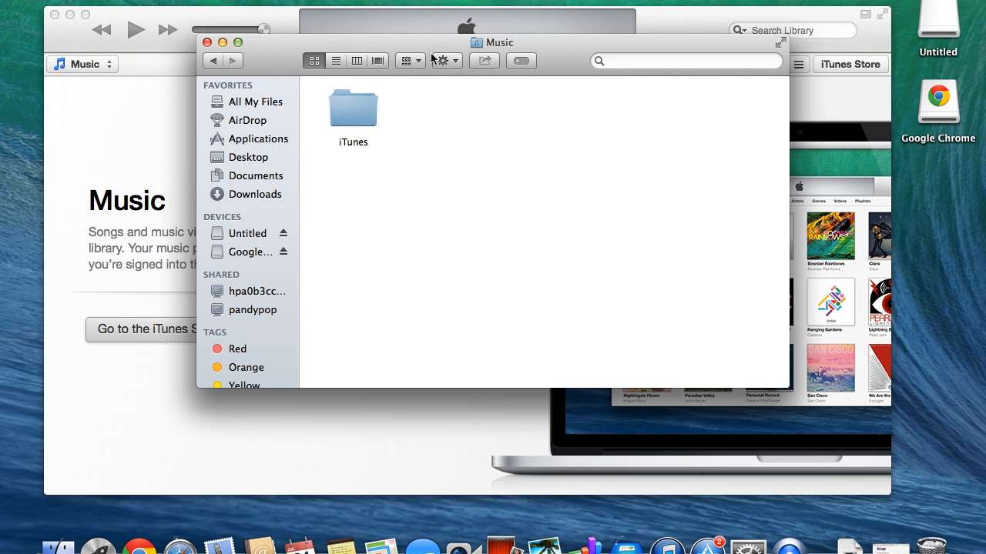
double_click(938, 23)
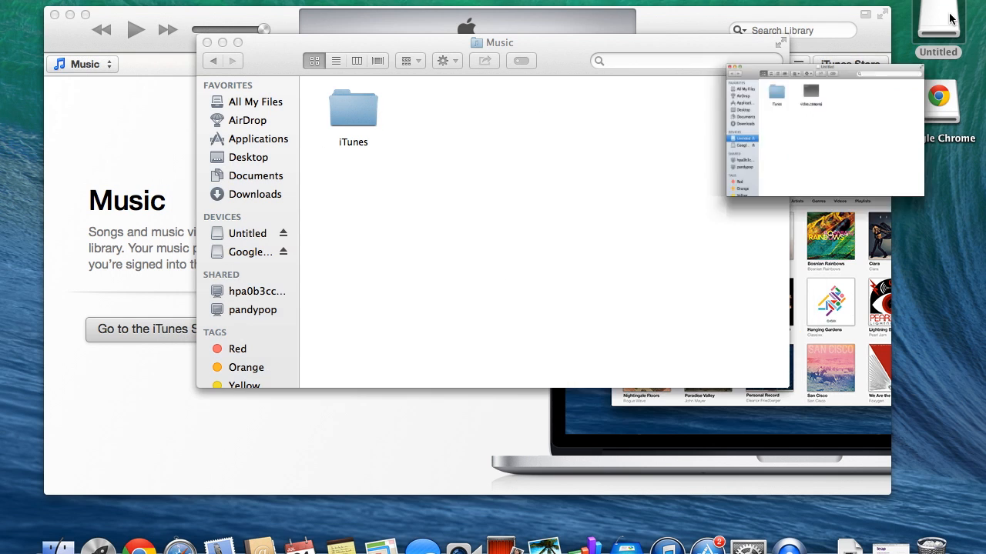
click(353, 108)
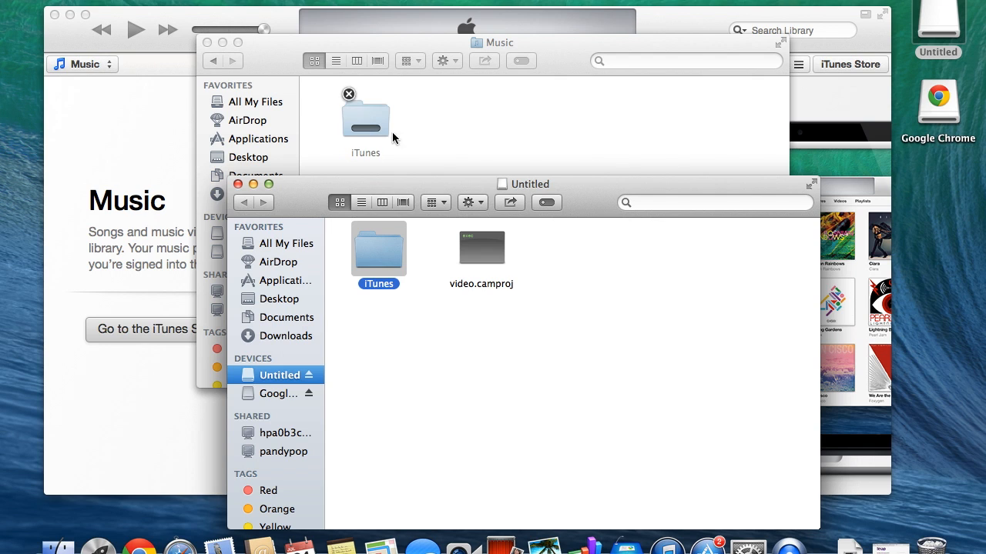
mouse_move(758, 505)
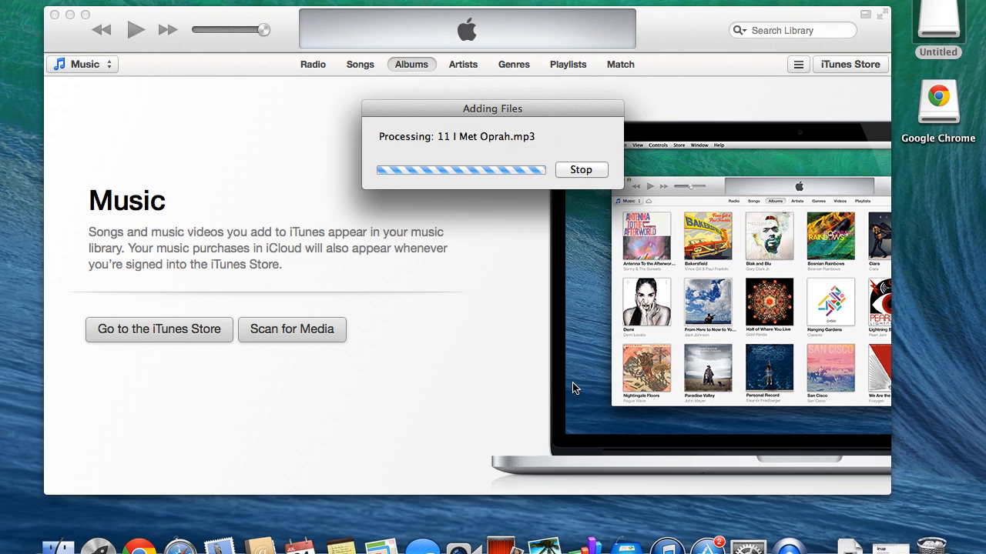
mouse_move(388, 339)
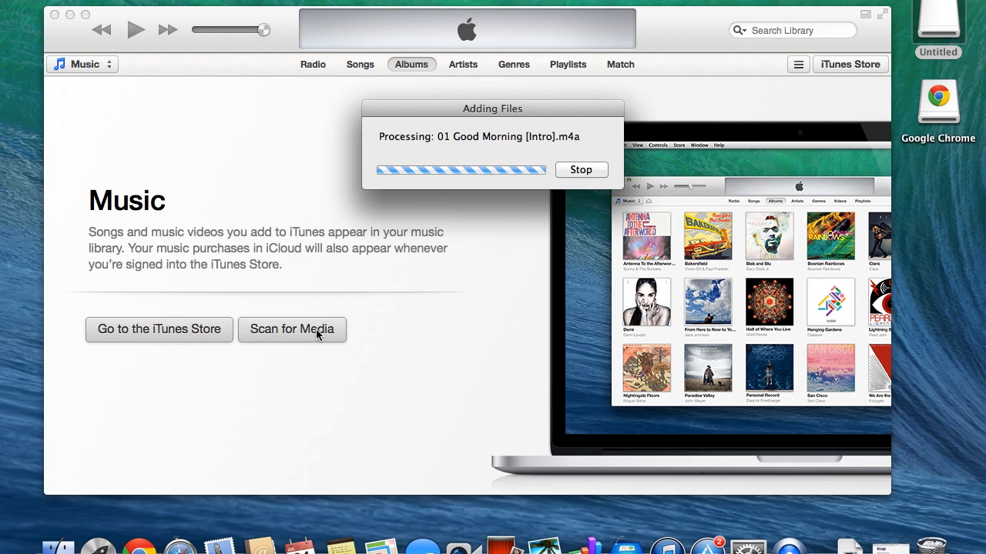
- Scroll through the iTunes Albums view to confirm the transferred albums appear
click(70, 15)
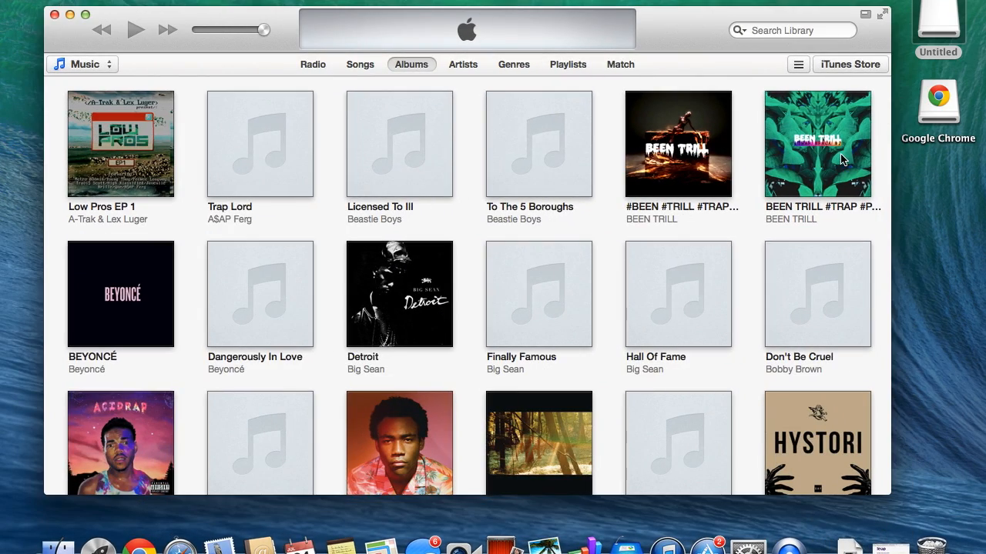
scroll(down, 3)
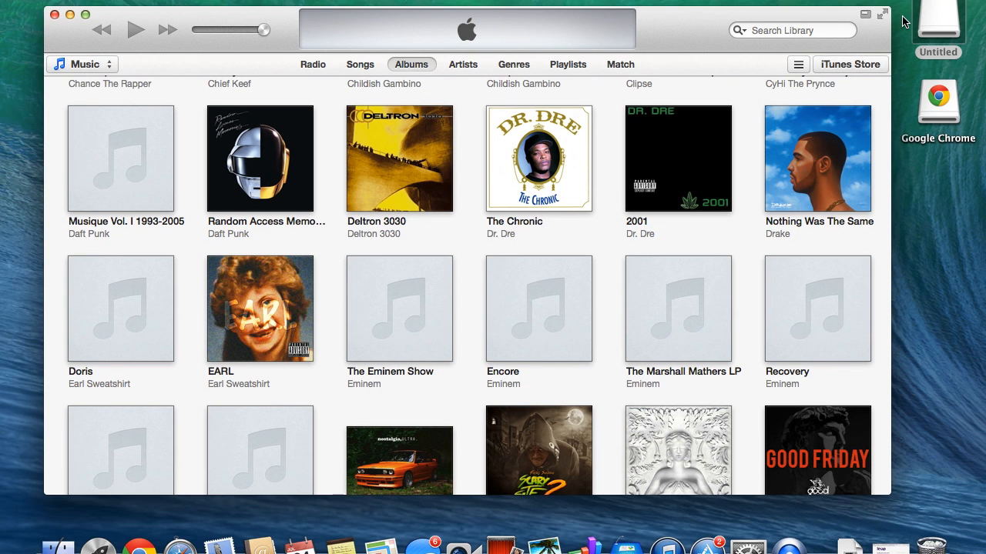
scroll(down, 3)
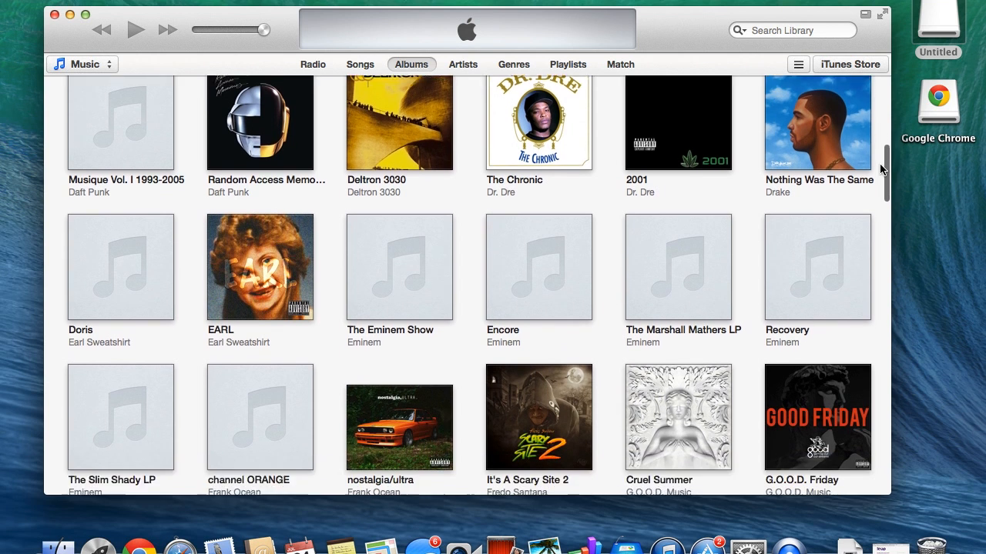